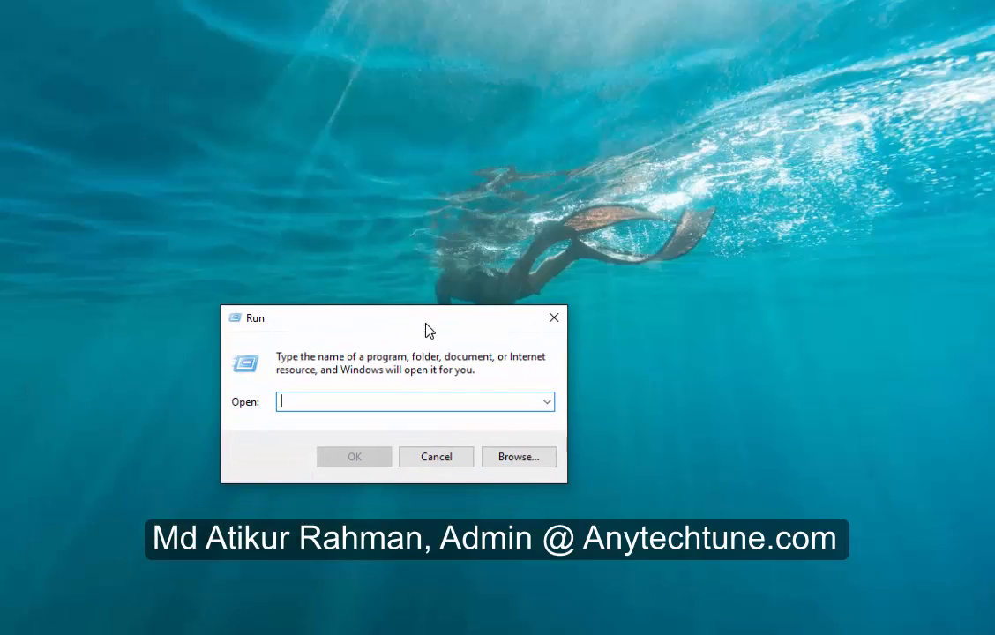
mouse_move(432, 410)
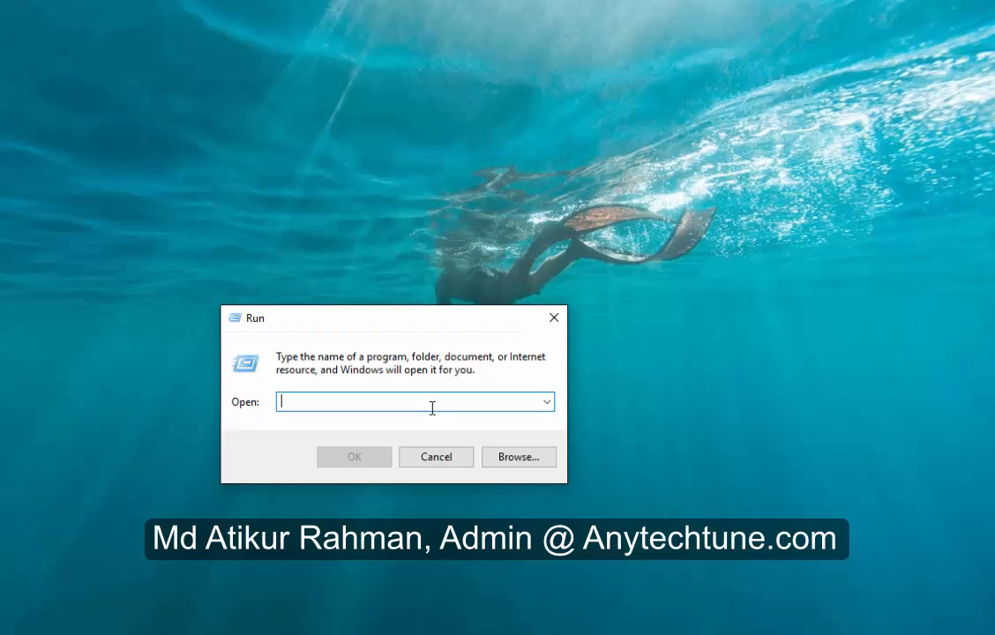
Step: Enter gpedit.msc as the Run command to launch the Group Policy Editor
text(gpe)
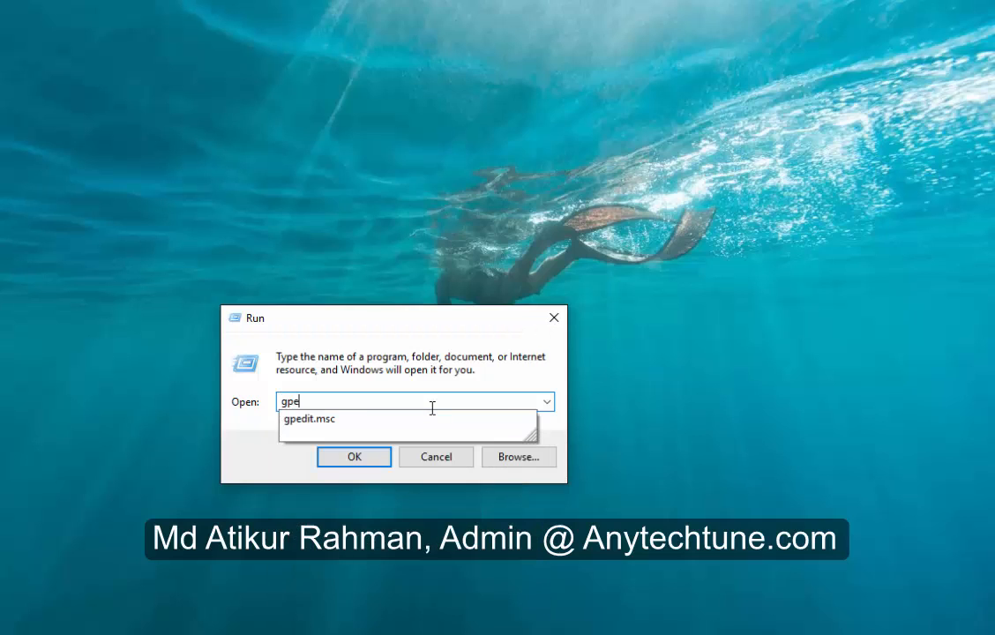
text(dit)
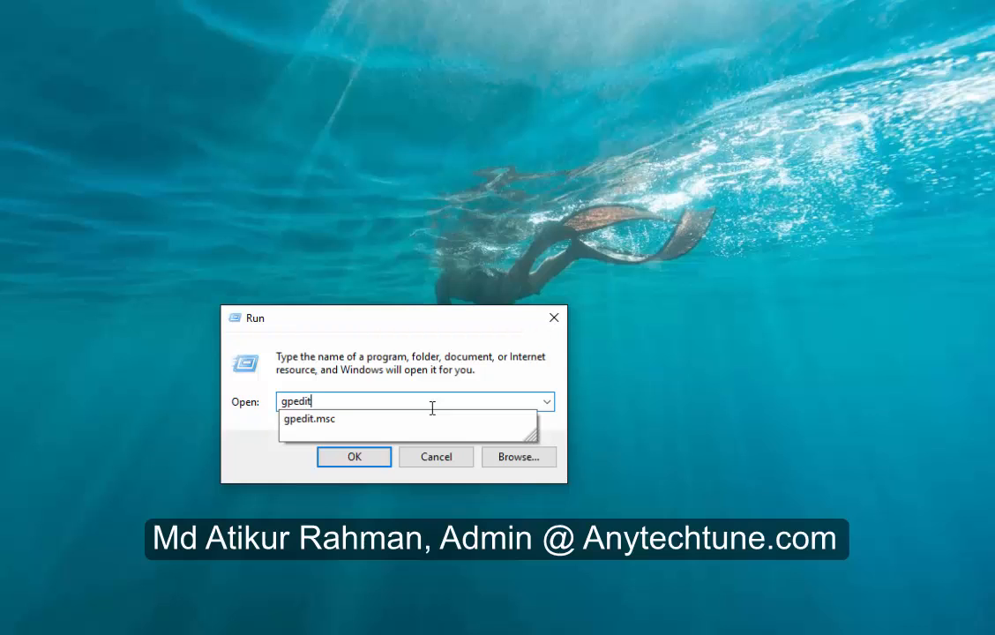
text(.msc)
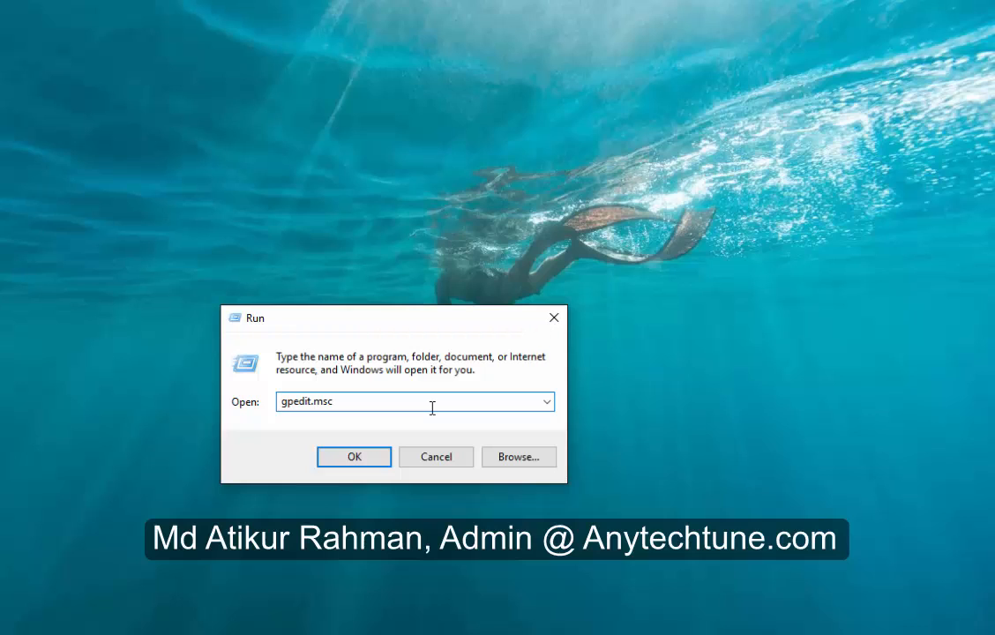
mouse_move(476, 393)
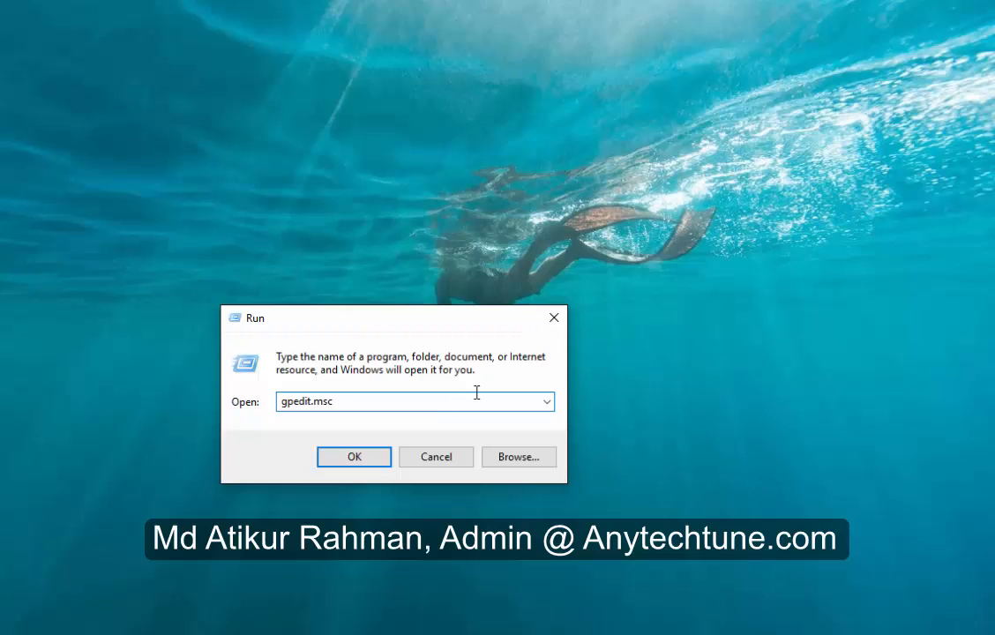
mouse_move(553, 317)
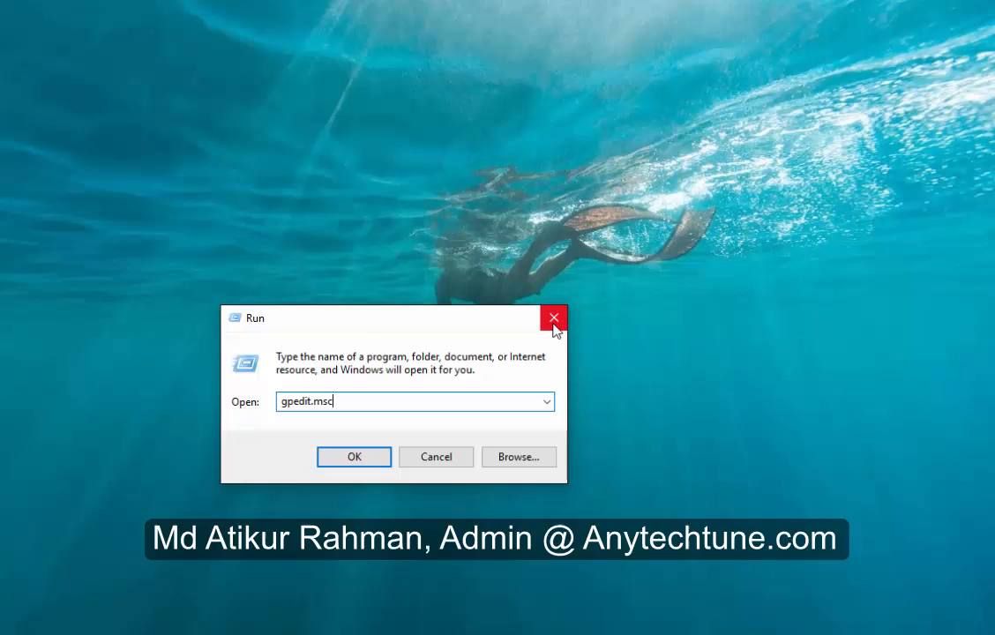
Step: Launch the editor and browse Administrative Templates down to the Windows Update settings
click(352, 457)
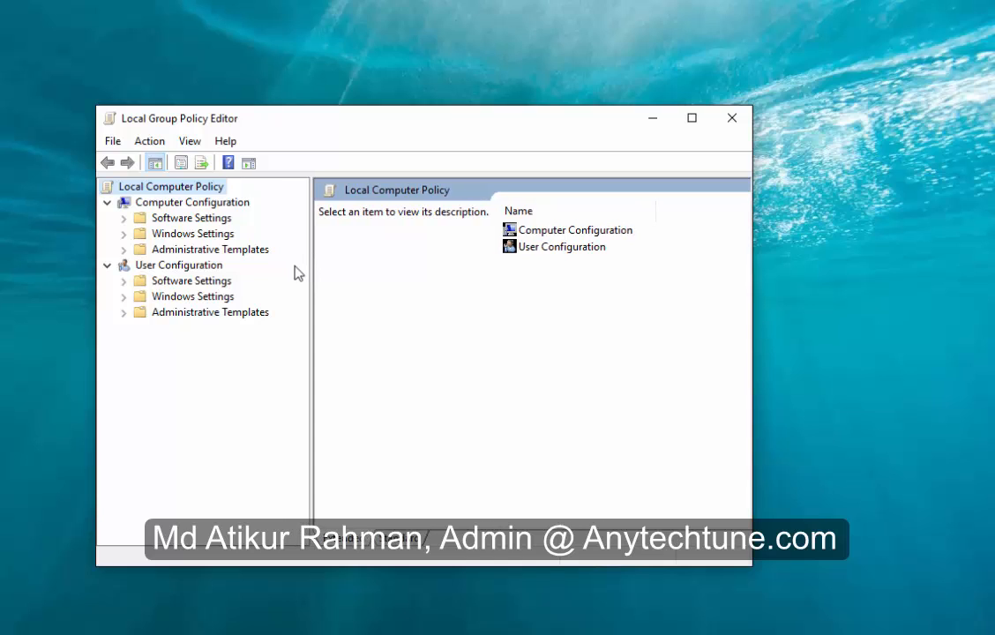
mouse_move(208, 258)
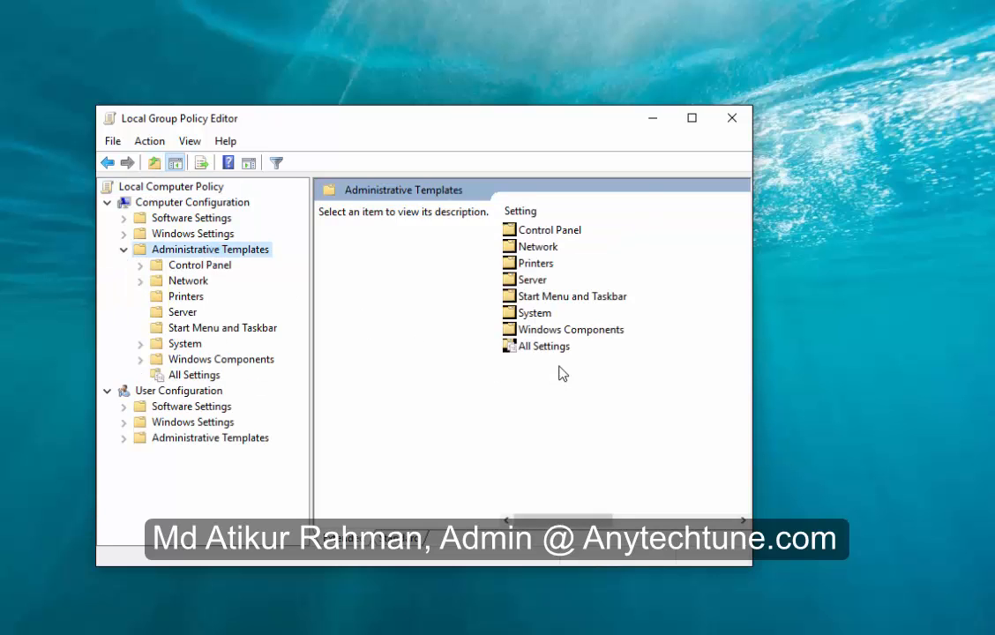
mouse_move(573, 337)
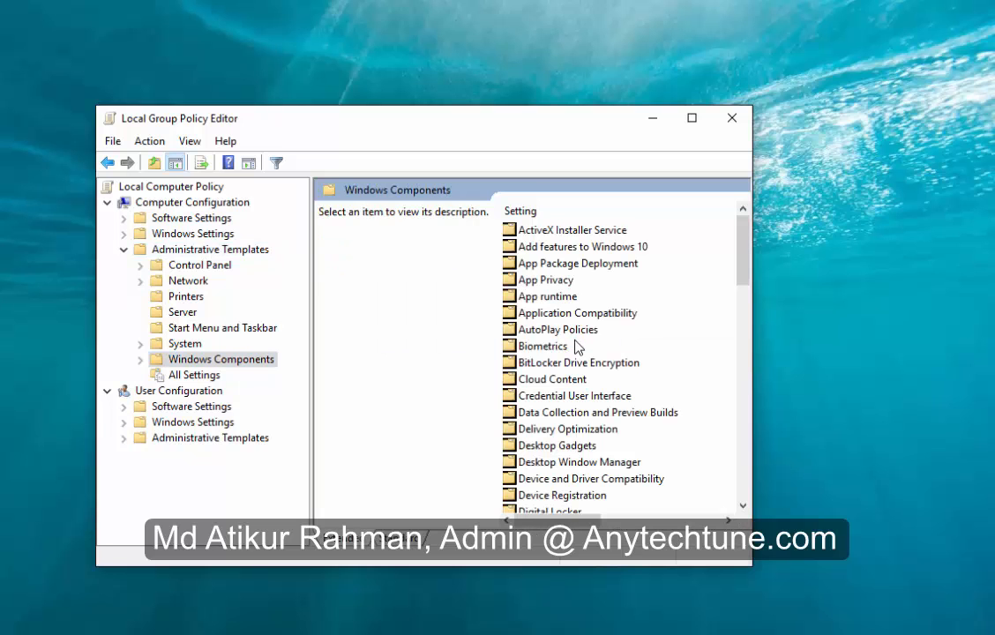
scroll(down, 3)
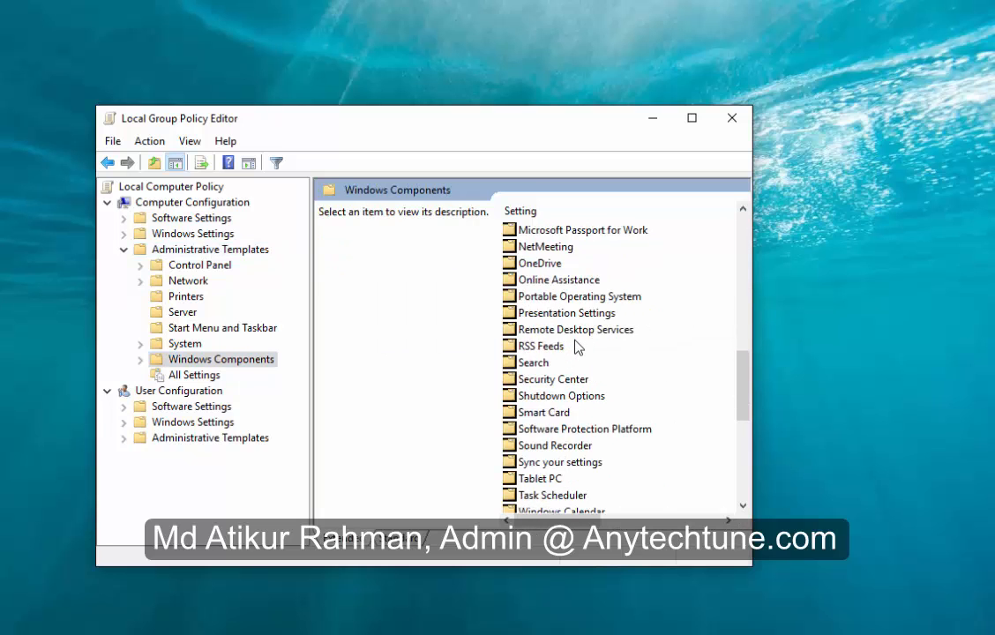
scroll(down, 3)
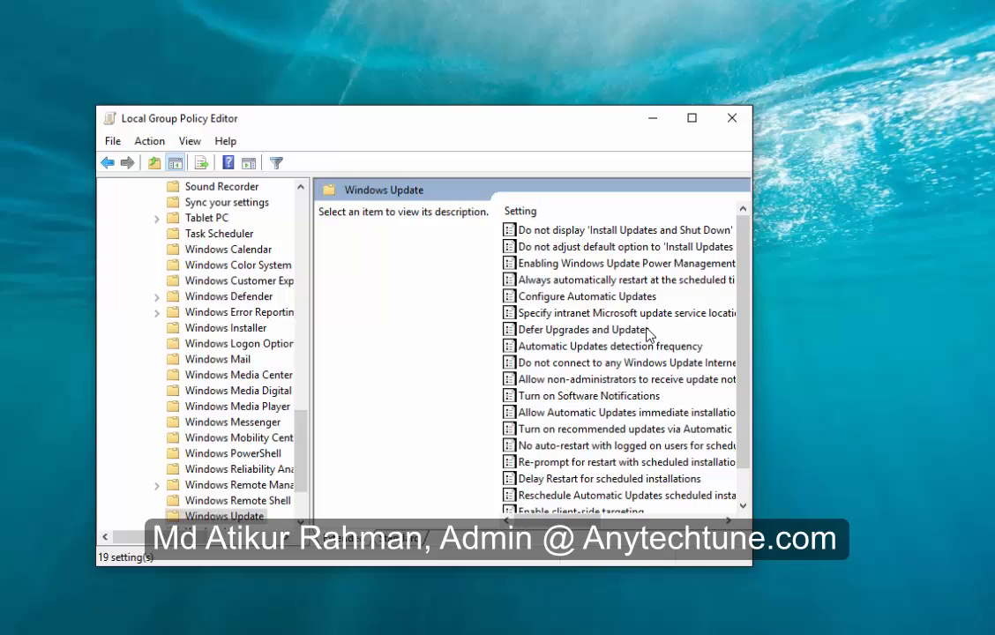
mouse_move(575, 275)
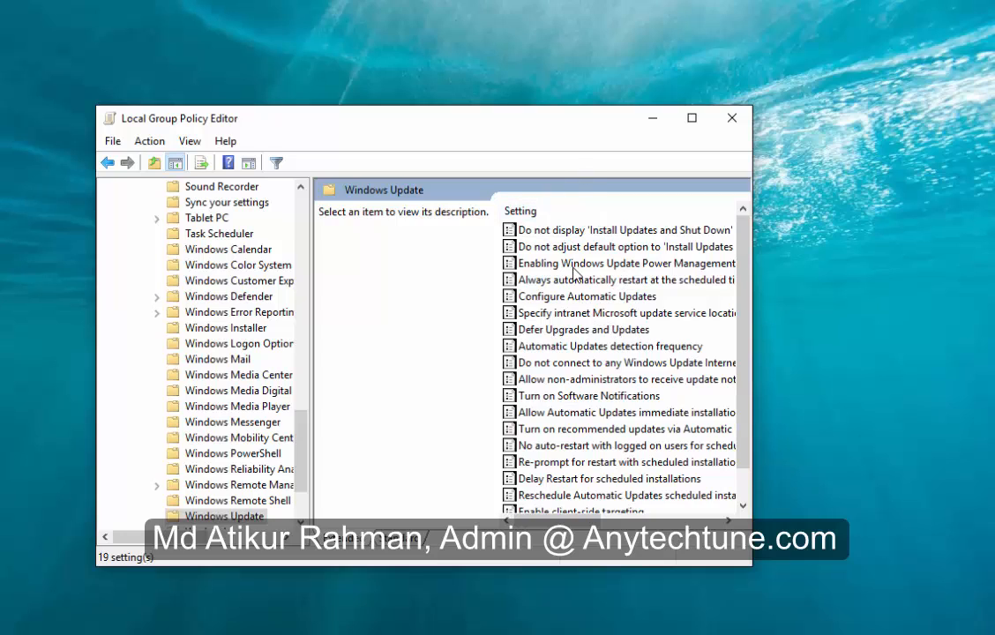
mouse_move(592, 306)
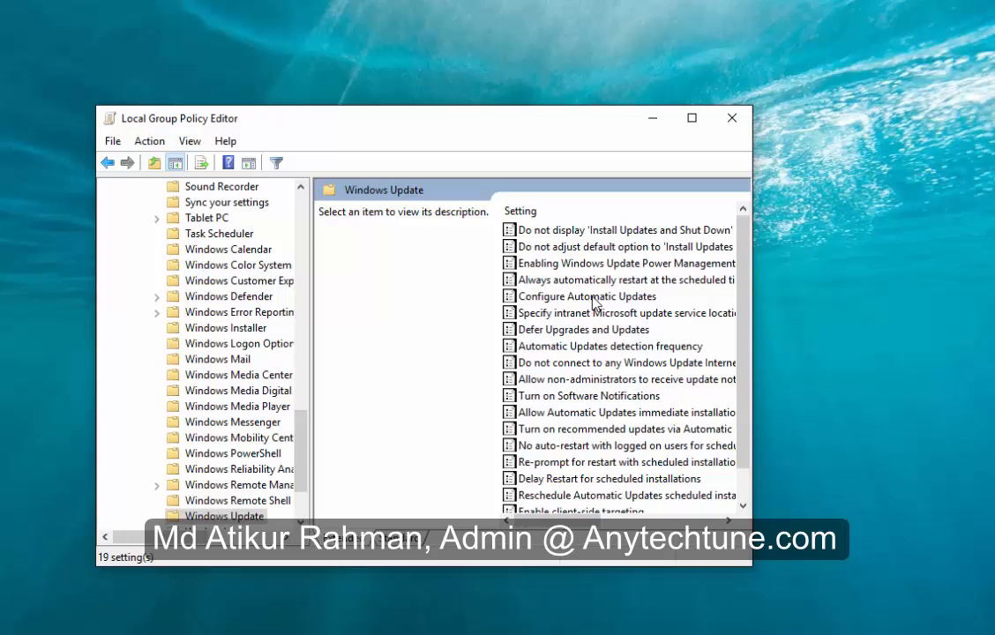
Step: Bring up the Configure Automatic Updates policy, currently Not Configured
double_click(589, 296)
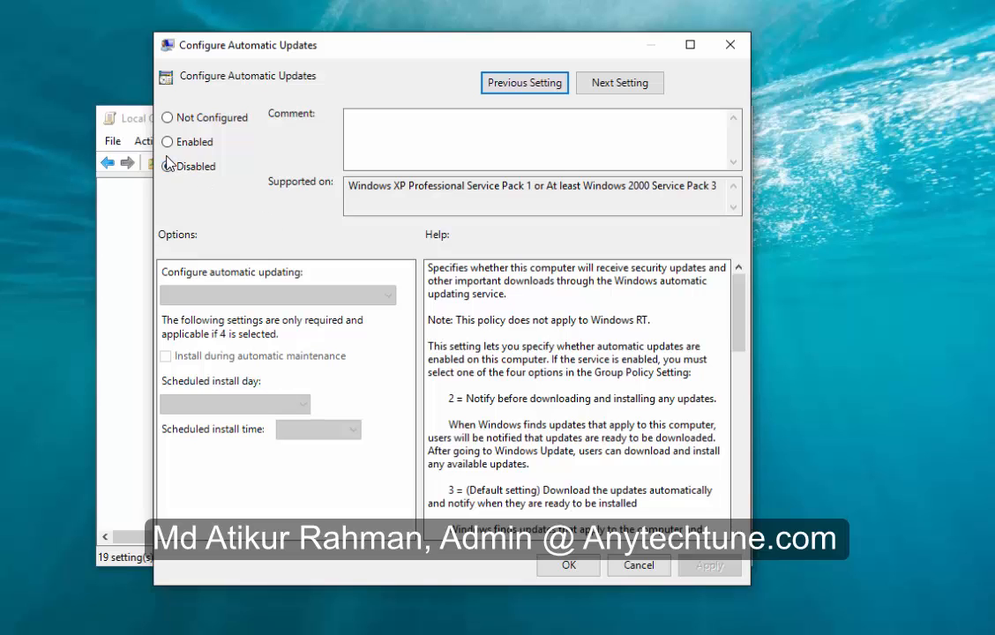
Step: Set Configure Automatic Updates to Disabled and confirm, returning to the Windows Update list
click(165, 166)
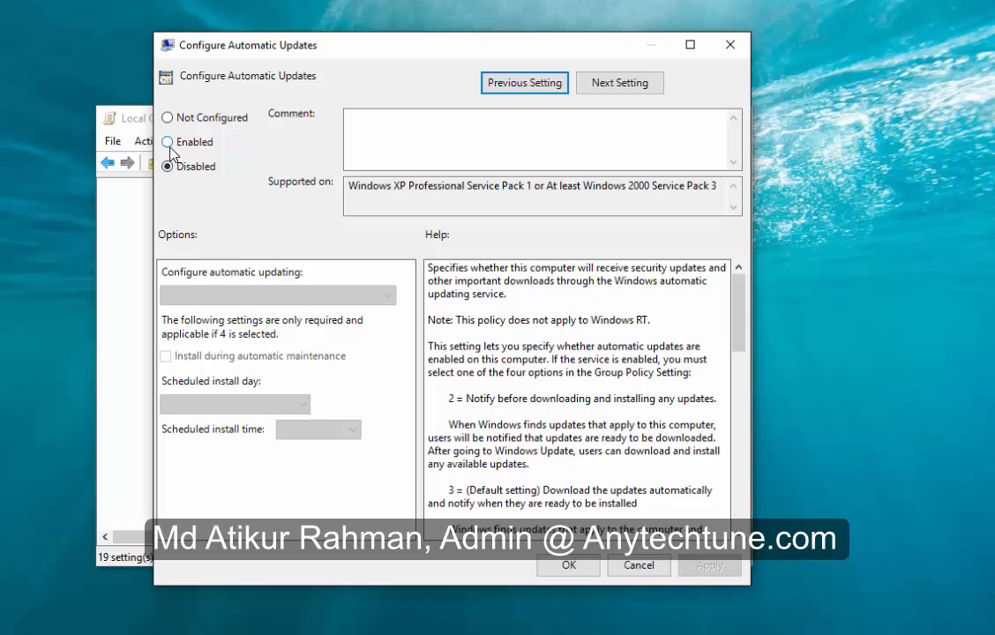
click(166, 166)
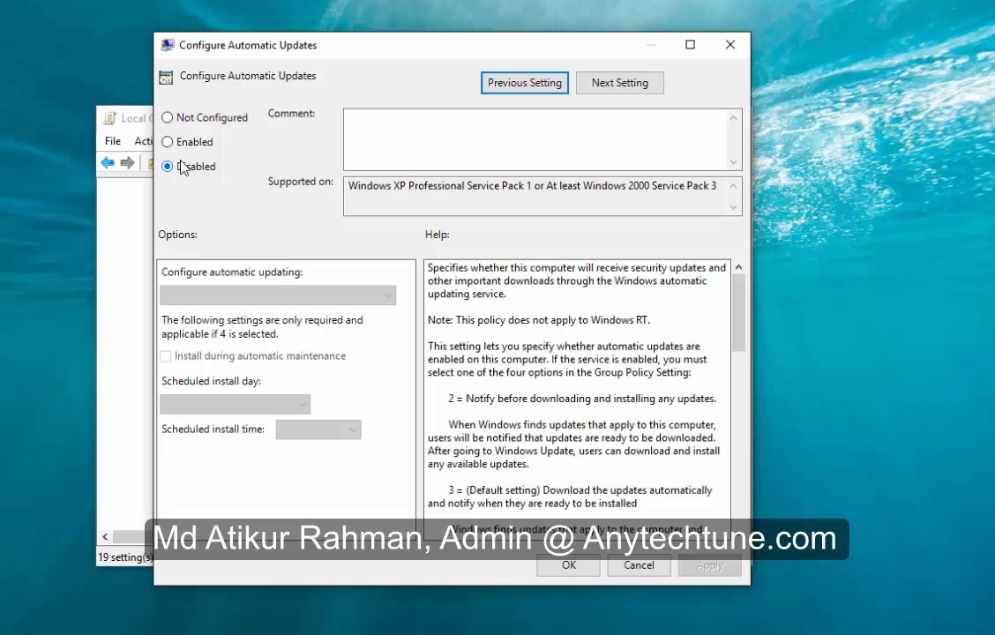
click(166, 166)
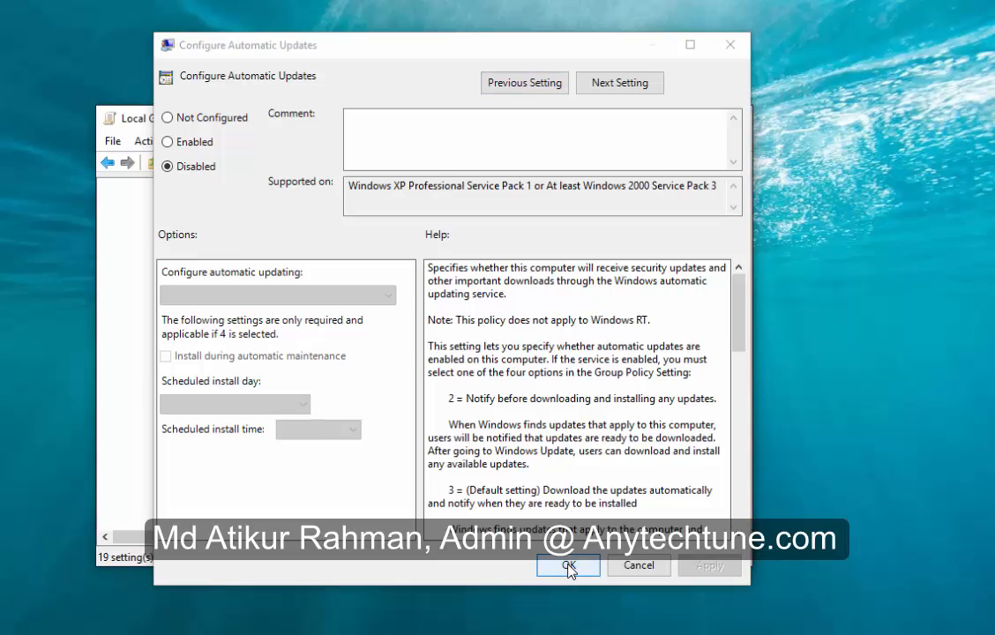
click(568, 564)
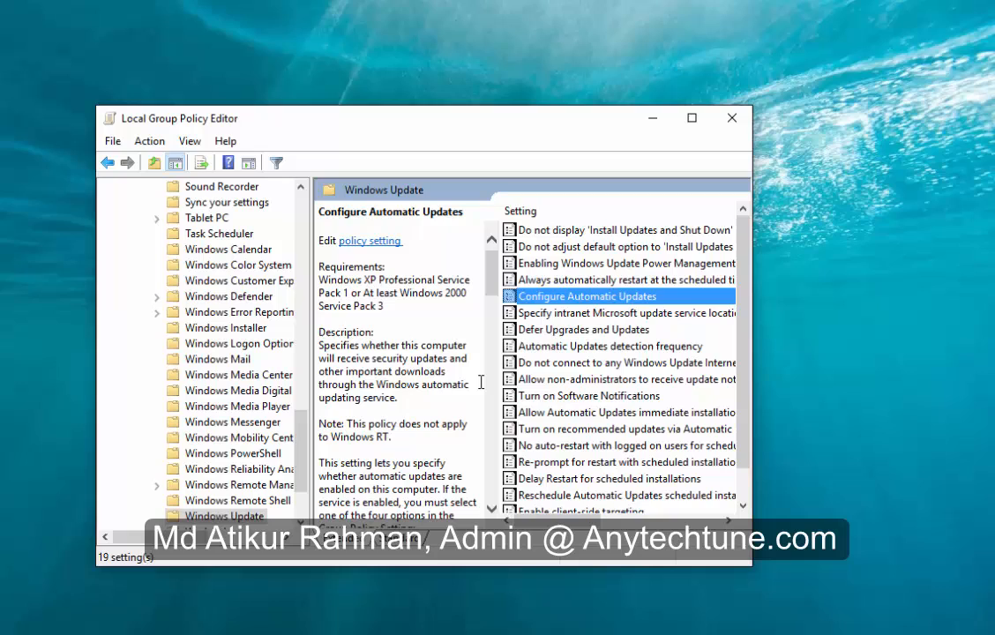